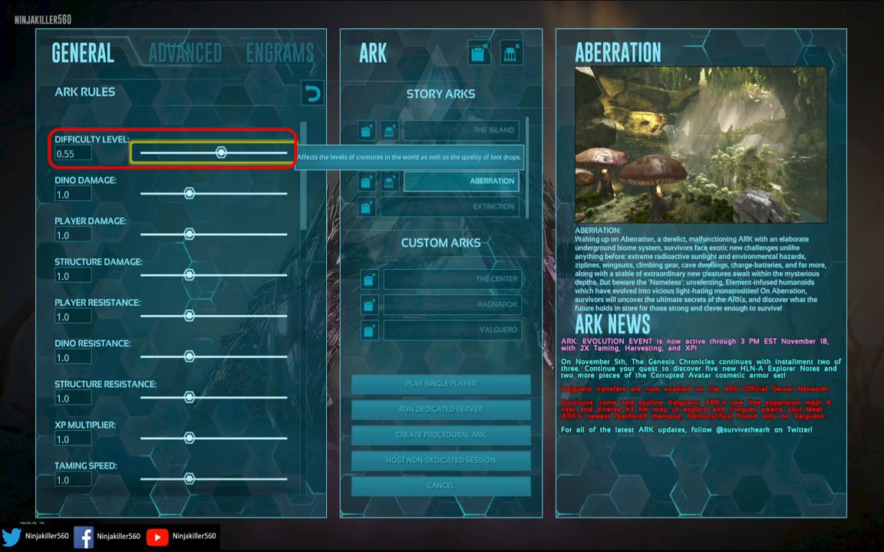
Drag the Difficulty Level slider from 0.55 to its maximum of 1.0.
left_click_drag(221, 153, 286, 154)
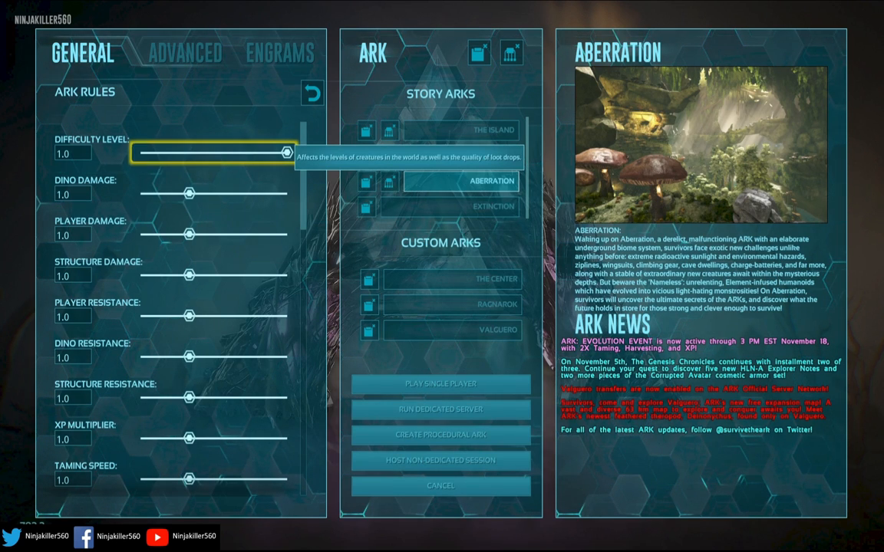
left_click(187, 53)
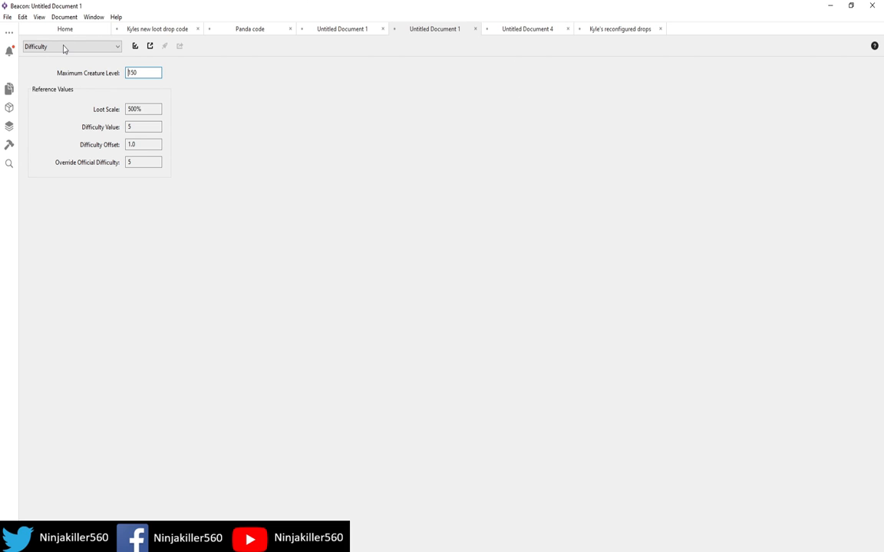
left_click(69, 46)
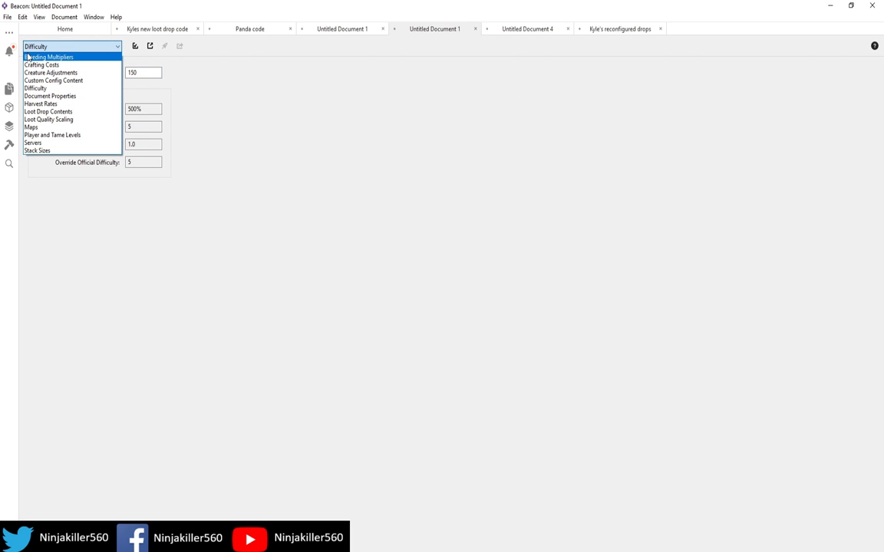
left_click(40, 98)
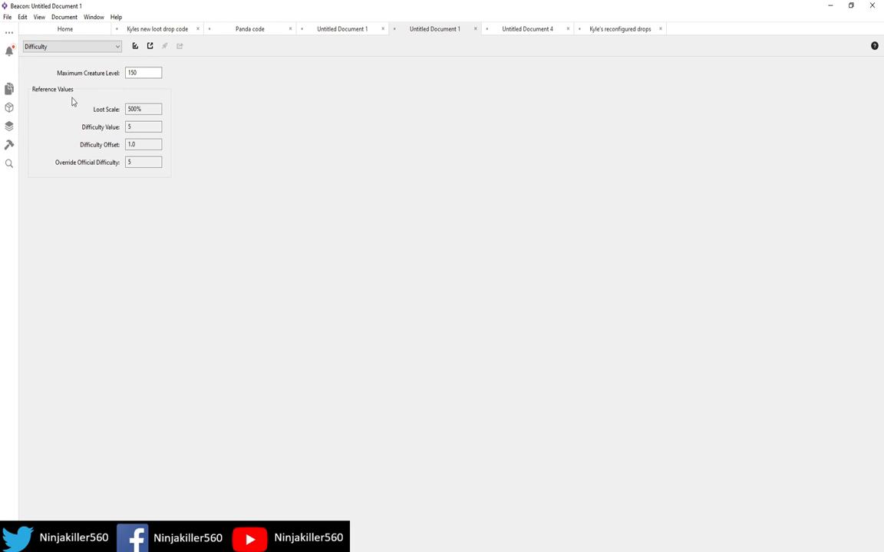
mouse_move(244, 104)
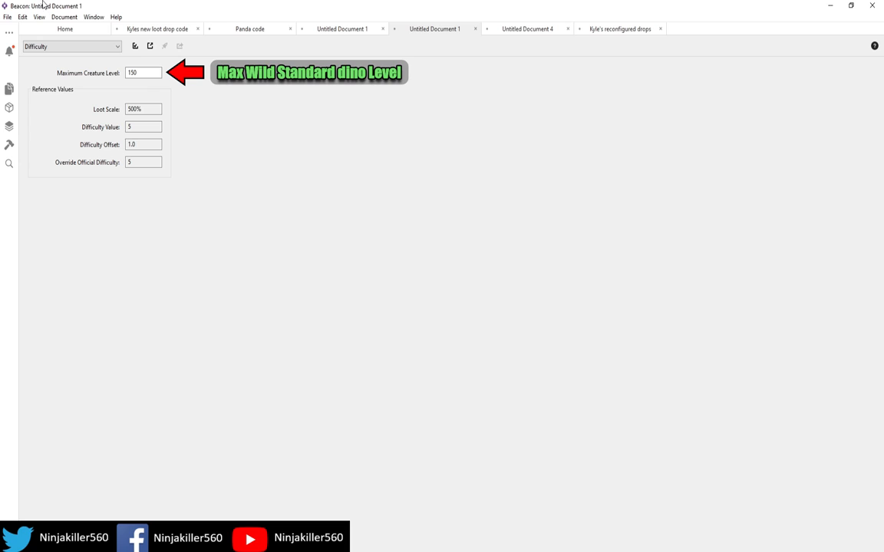
mouse_move(187, 152)
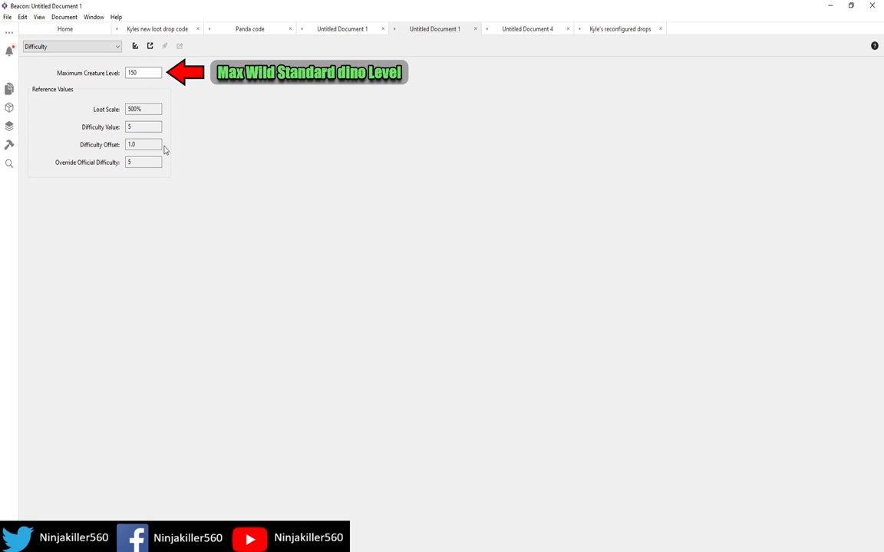
mouse_move(180, 163)
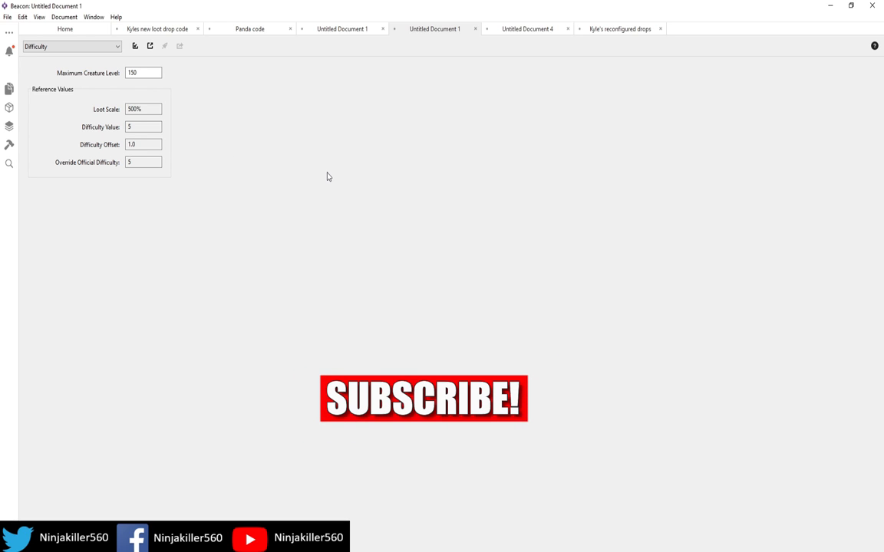
Enter 300 as the Maximum Creature Level, giving difficulty value 10 and override 10.
left_click(147, 74)
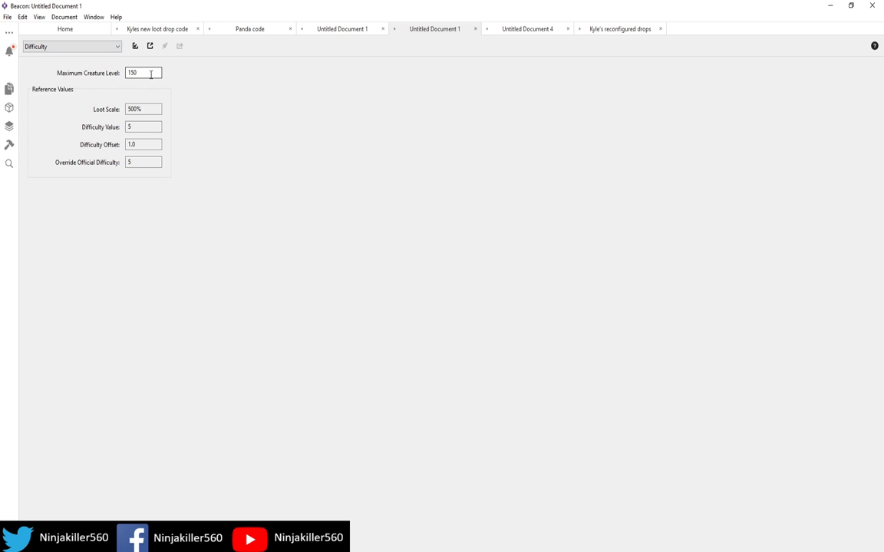
type("300")
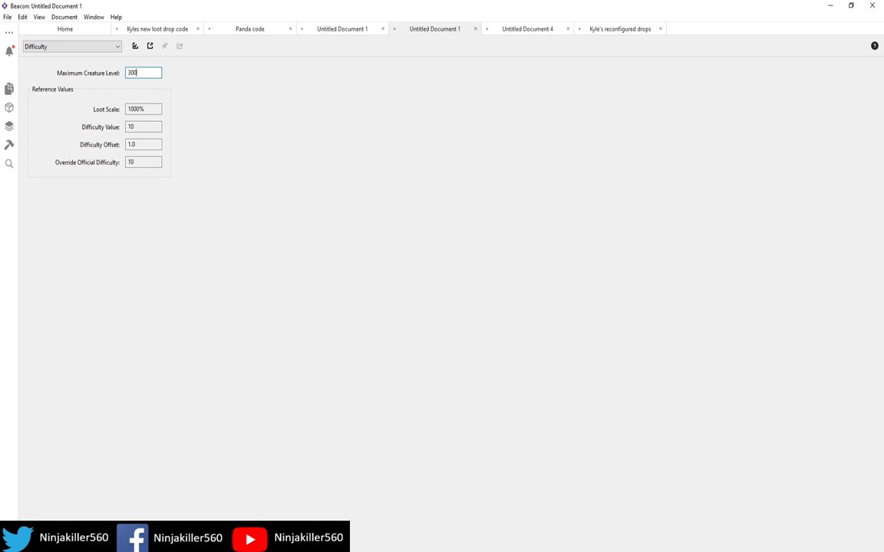
mouse_move(157, 175)
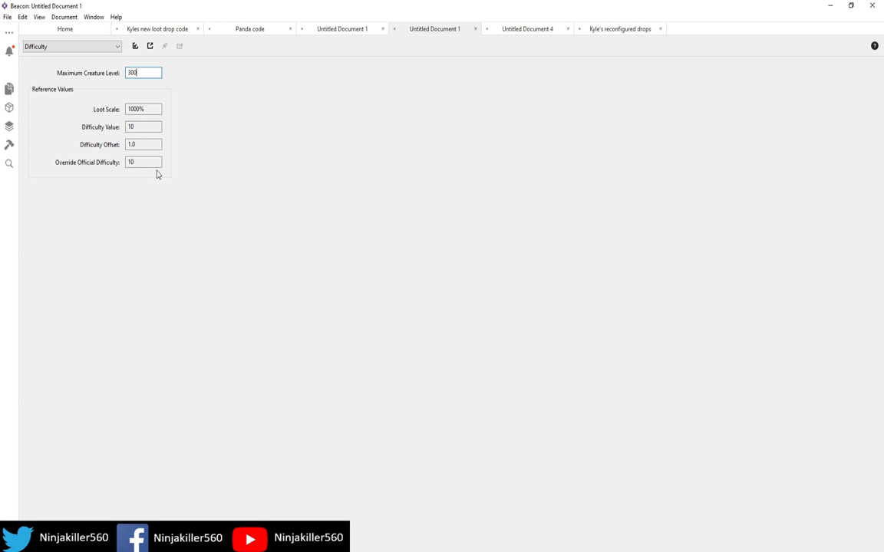
mouse_move(217, 163)
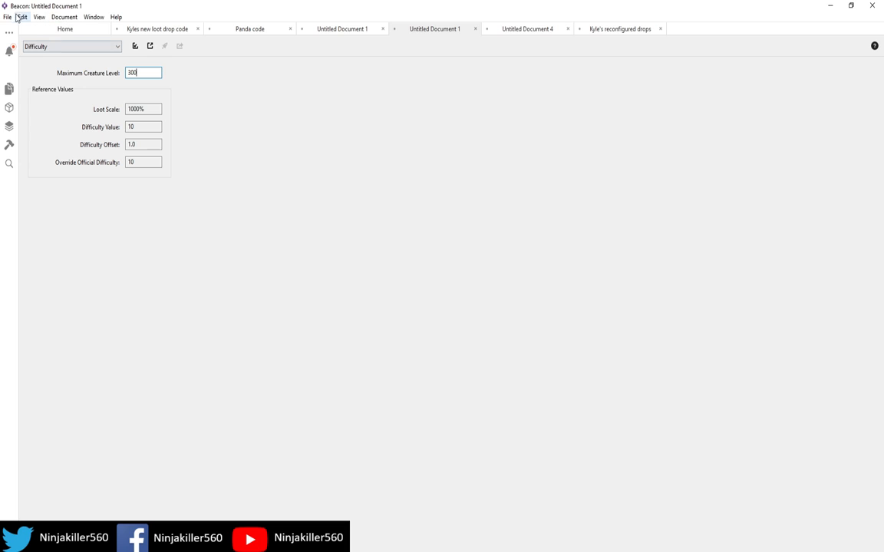
Export the document's config files to get the GameUserSettings.ini text with DifficultyOffset=1.0 and OverrideOfficialDifficulty=10.
left_click(9, 17)
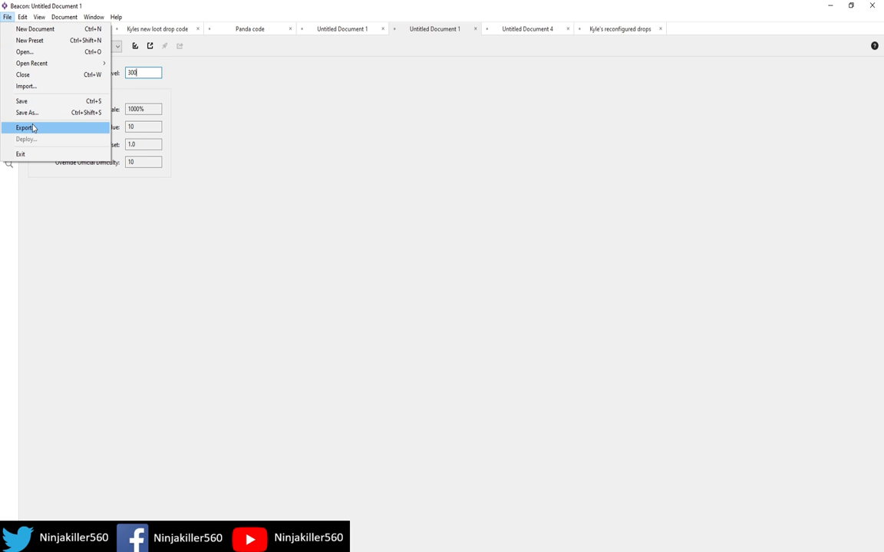
left_click(25, 123)
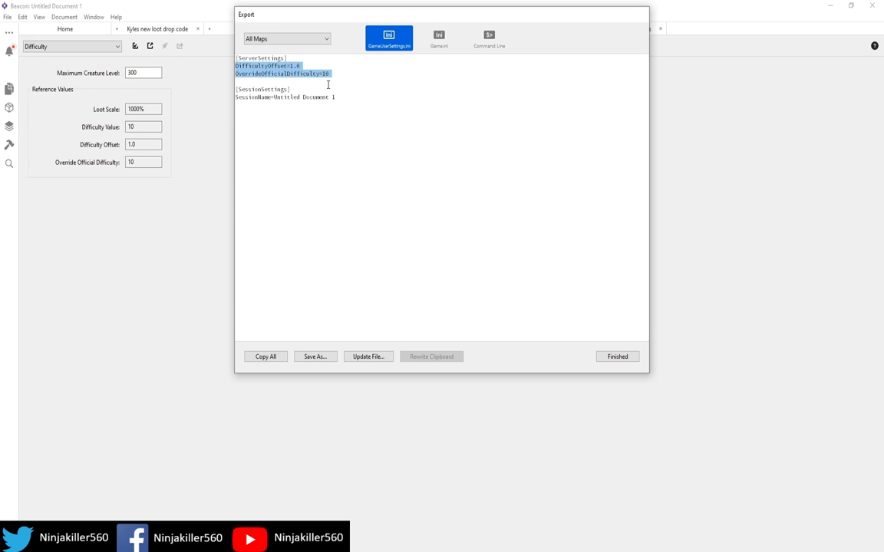
mouse_move(312, 84)
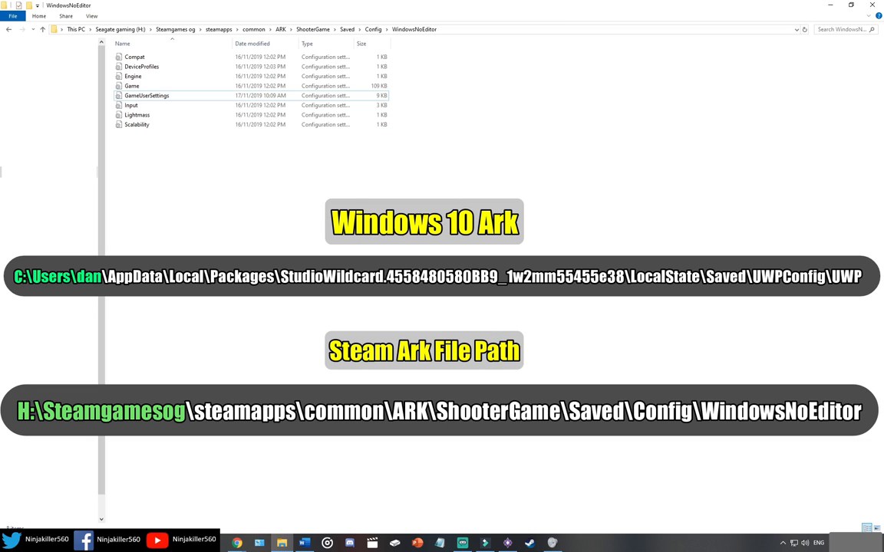
mouse_move(427, 310)
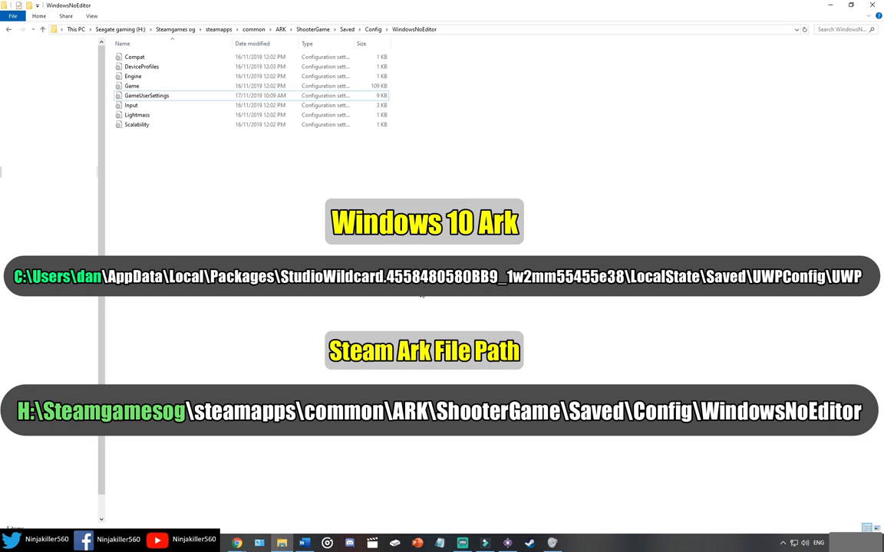
Select the GameUserSettings file in the WindowsNoEditor config folder.
left_click(151, 95)
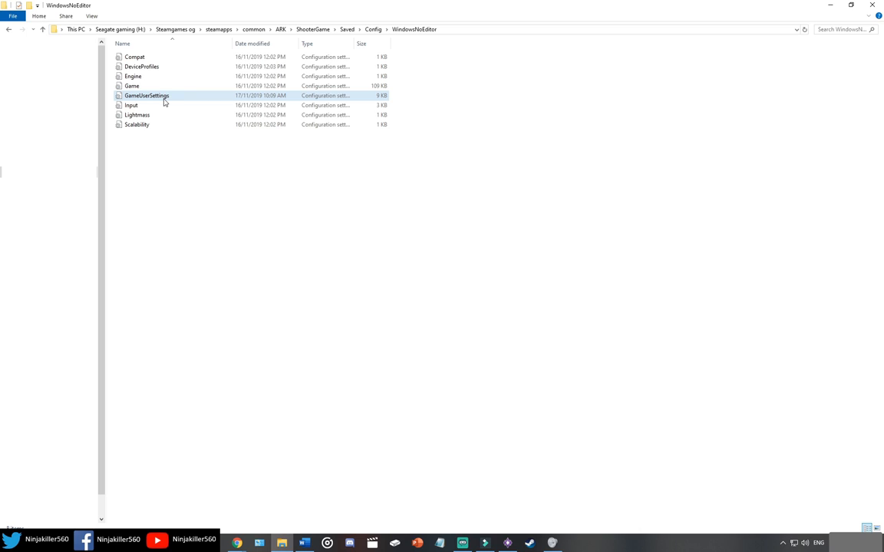
Edit GameUserSettings in Notepad so [ServerSettings] holds DifficultyOffset=1 and OverrideOfficialDifficulty=5.
double_click(146, 95)
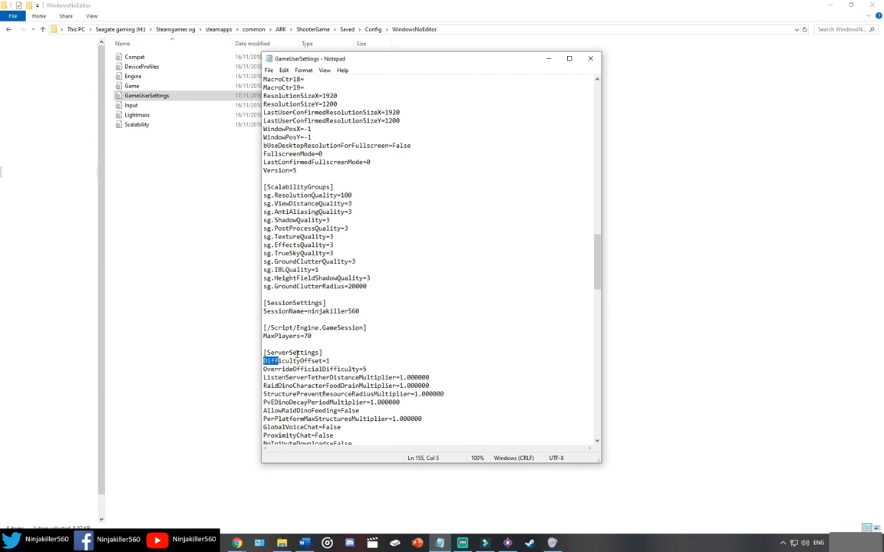
mouse_move(353, 362)
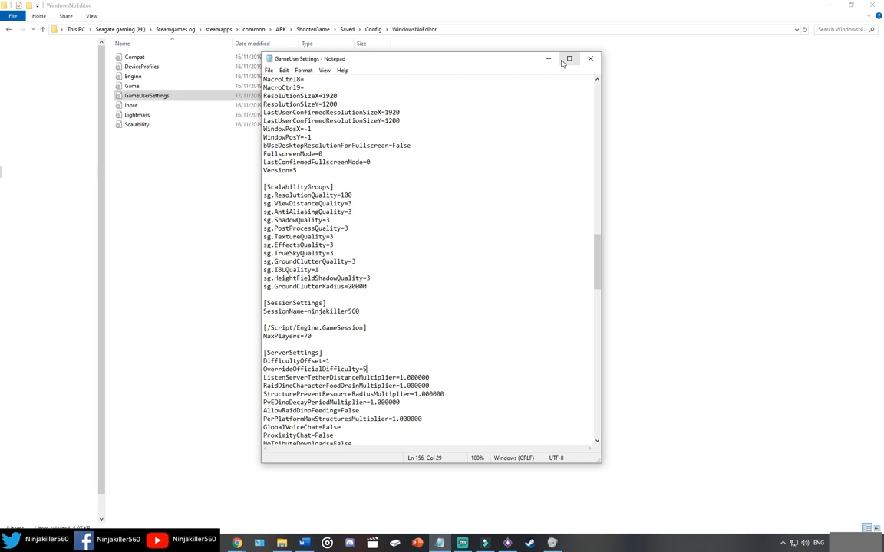
mouse_move(569, 59)
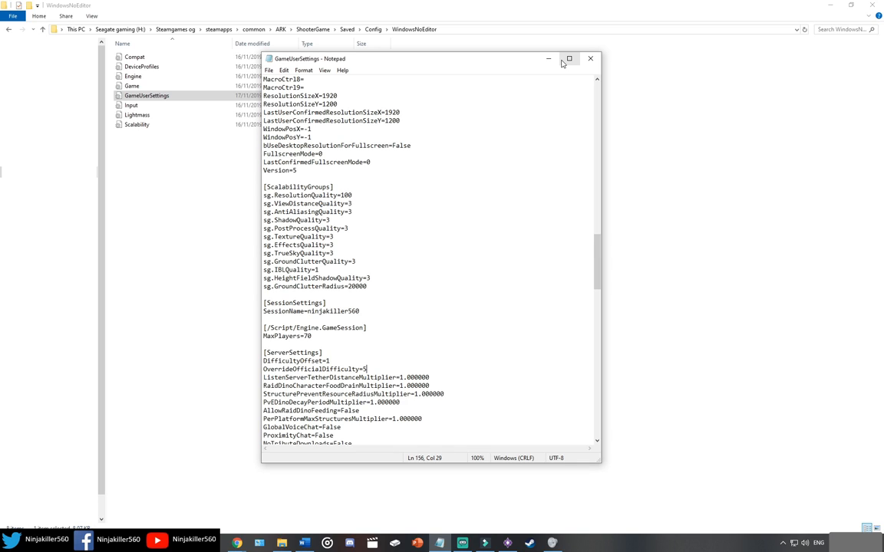
left_click(589, 59)
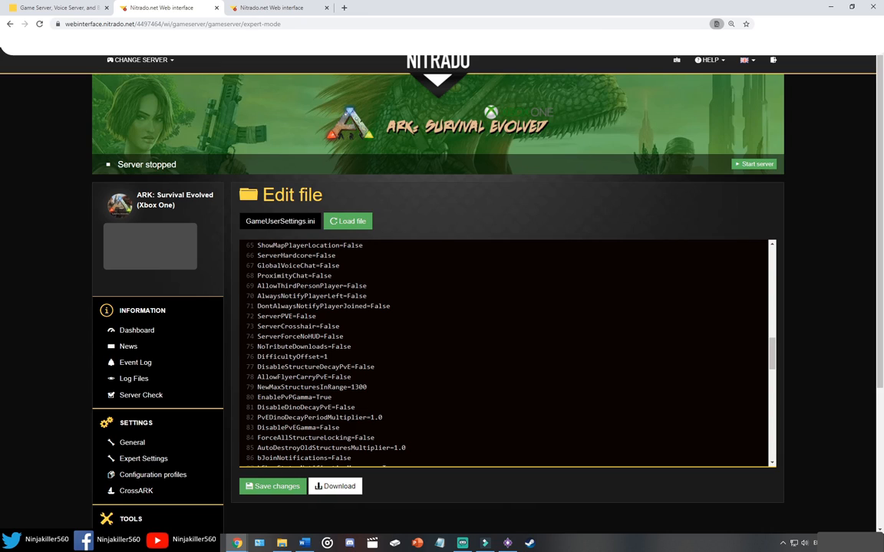
Add OverrideOfficialDifficulty=5 below DifficultyOffset=1 in the server's GameUserSettings.ini.
type("OverrideOfficialDifficulty=5")
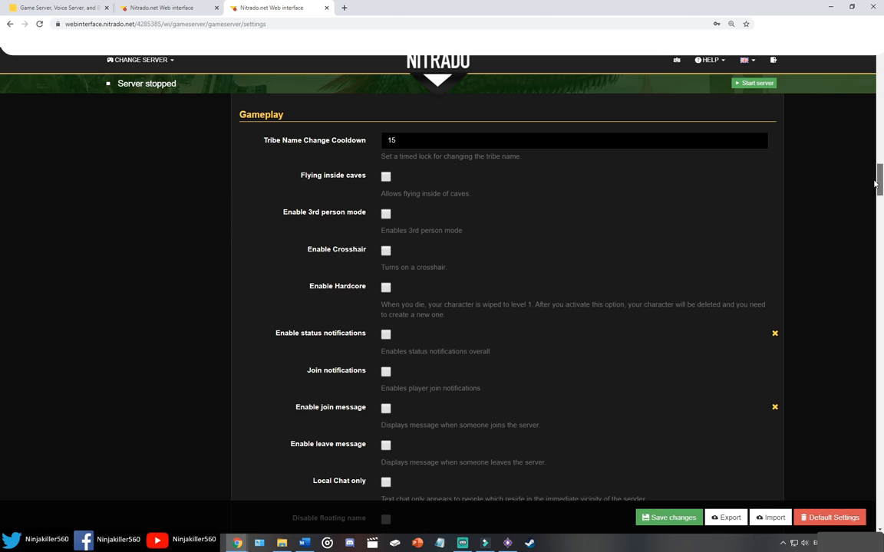
Scroll the Gameplay section to the Difficulty Offset 1 and Override official difficulty 5 fields.
scroll("down", 3)
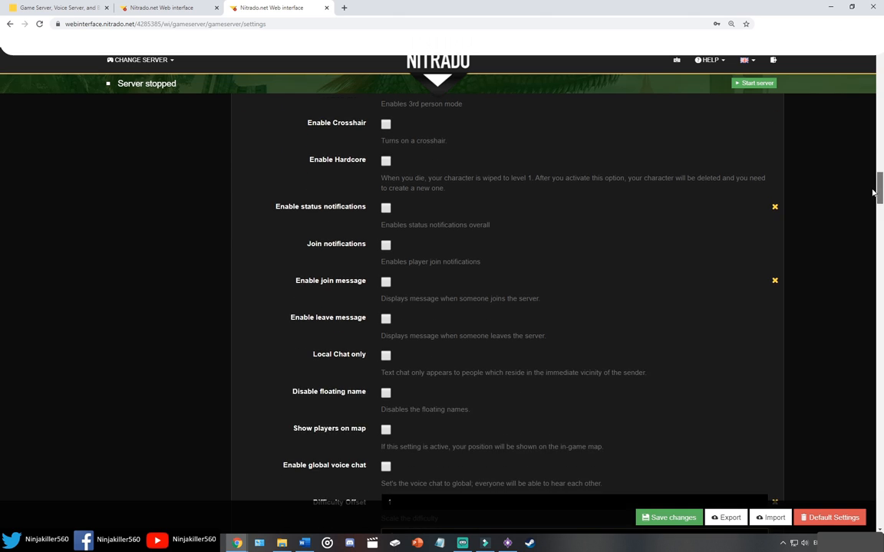
scroll("down", 3)
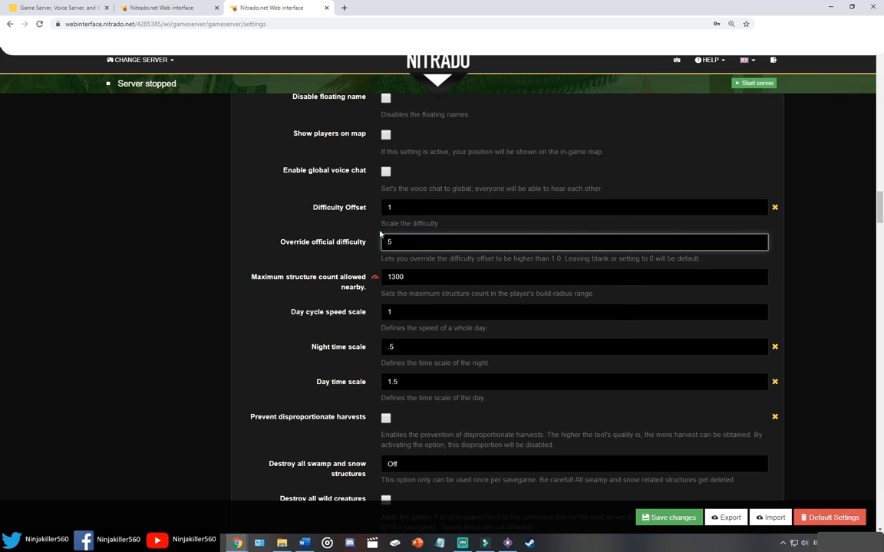
mouse_move(372, 249)
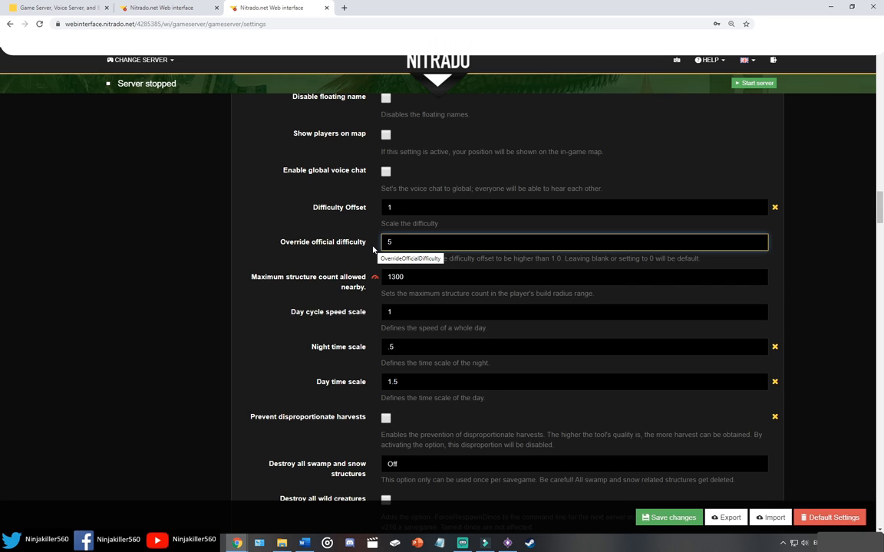